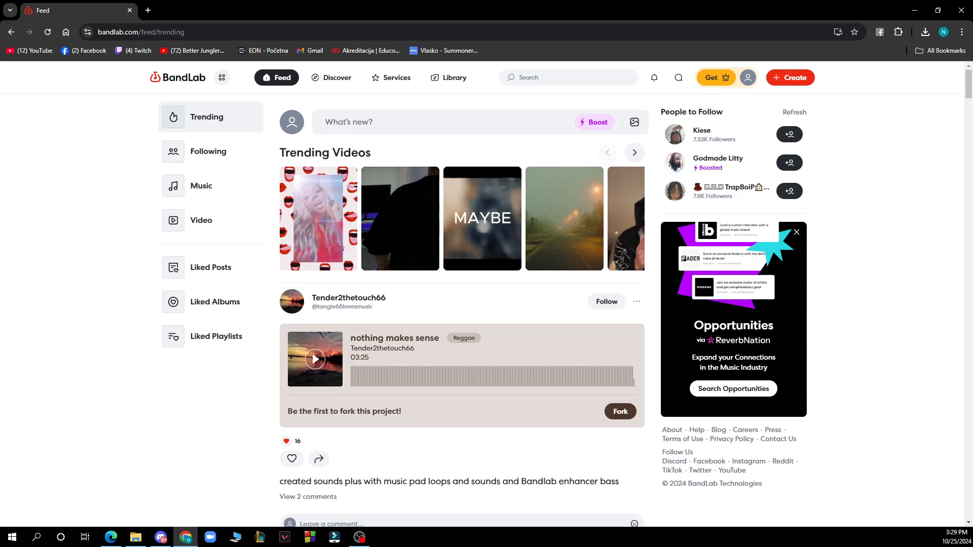
mouse_move(242, 14)
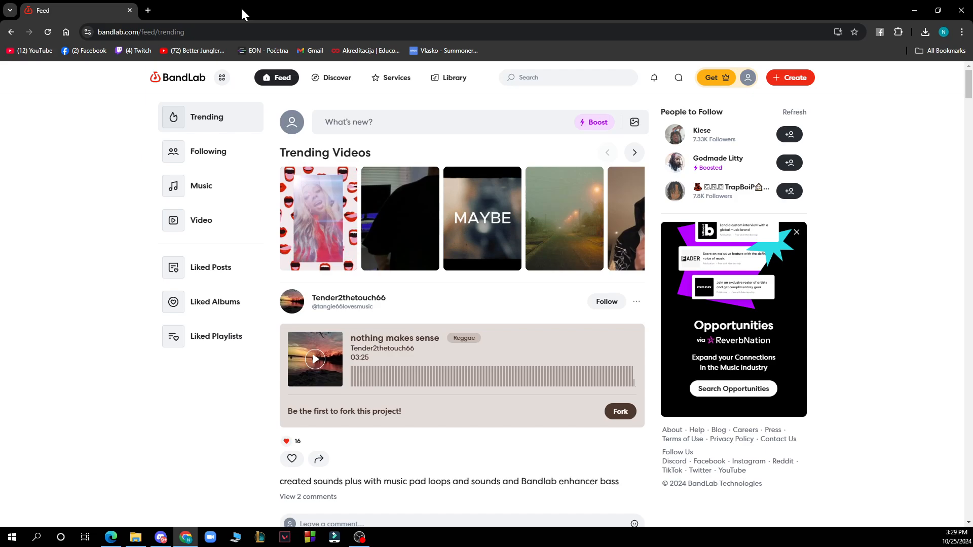
mouse_move(201, 220)
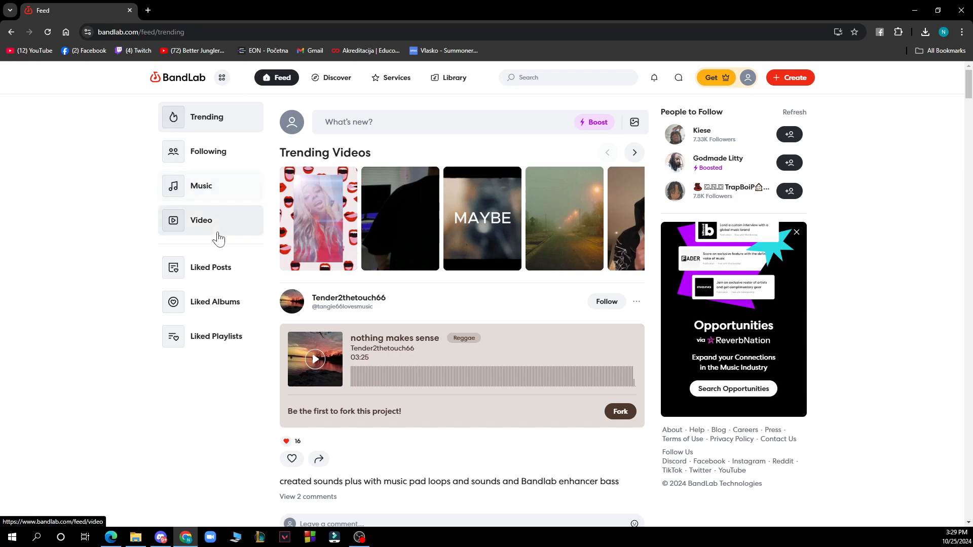
mouse_move(34, 229)
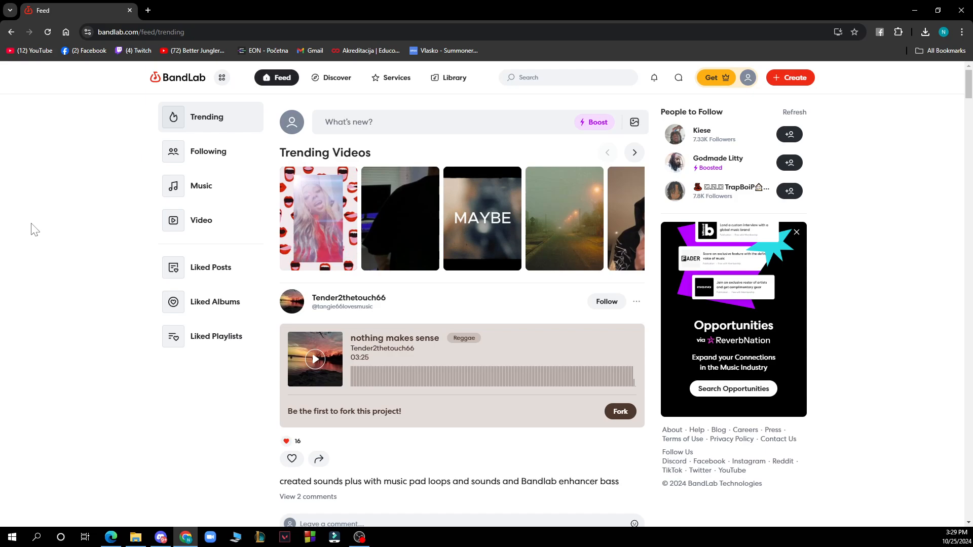
mouse_move(21, 235)
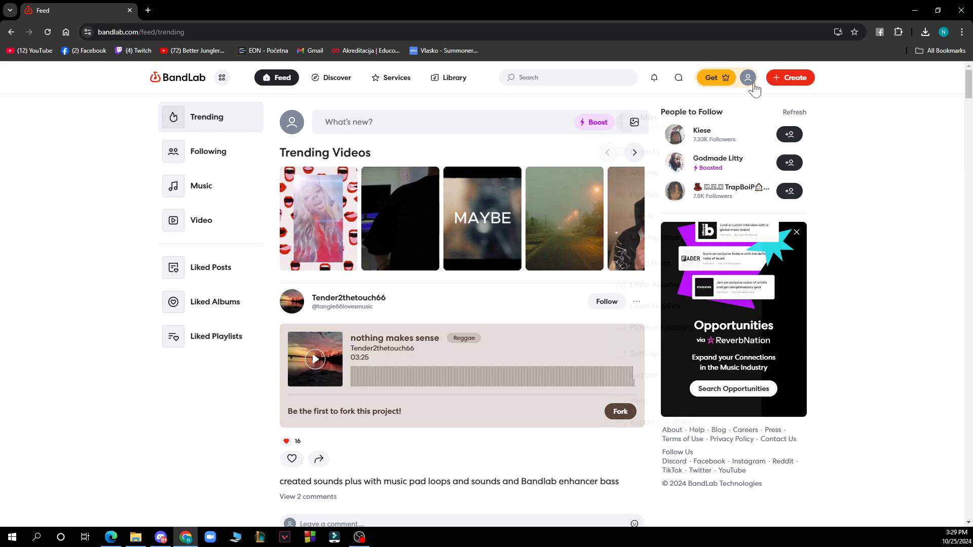
Open the profile settings page from the avatar account menu
click(748, 77)
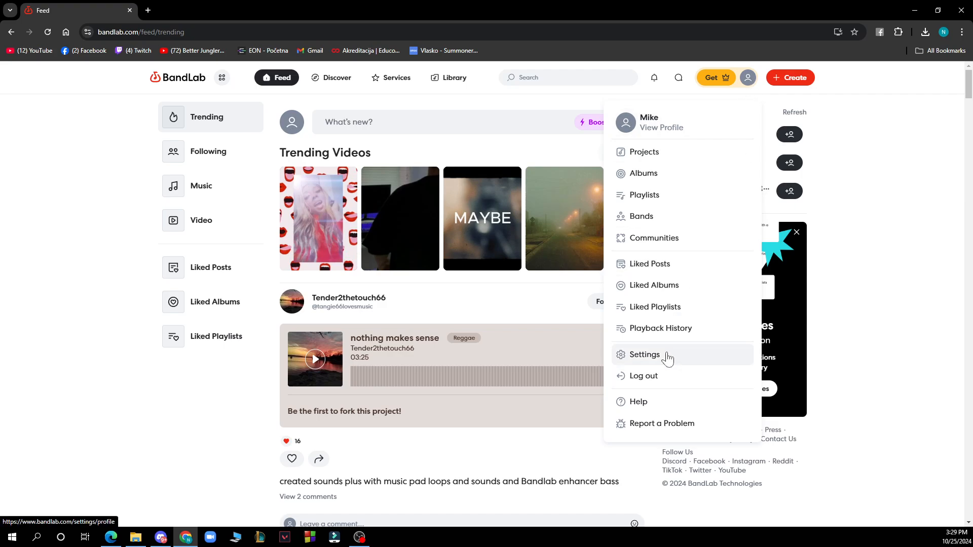
click(645, 354)
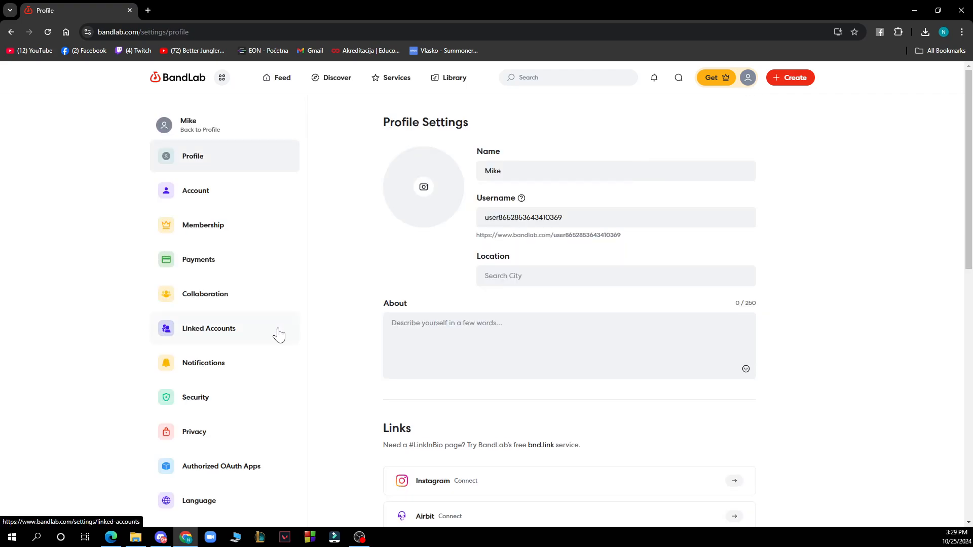
mouse_move(283, 259)
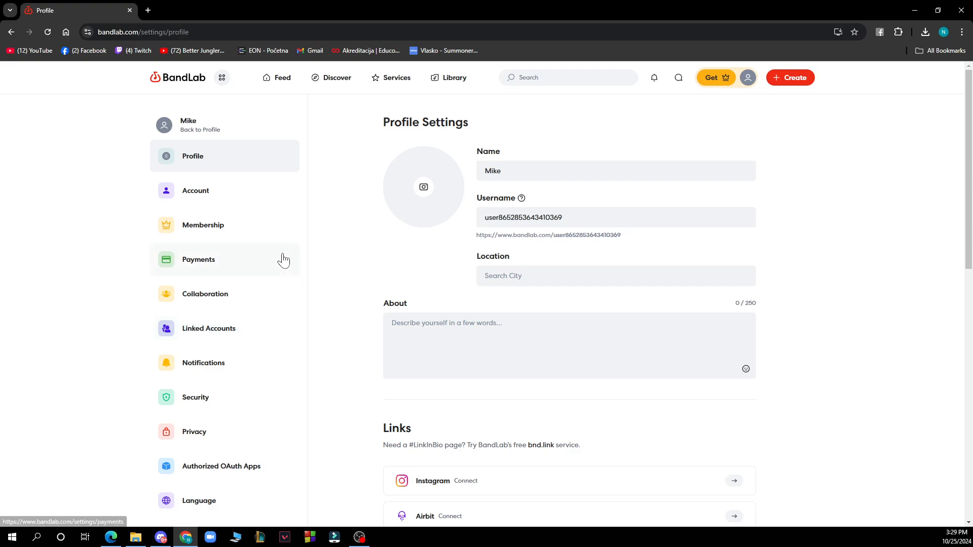
mouse_move(273, 281)
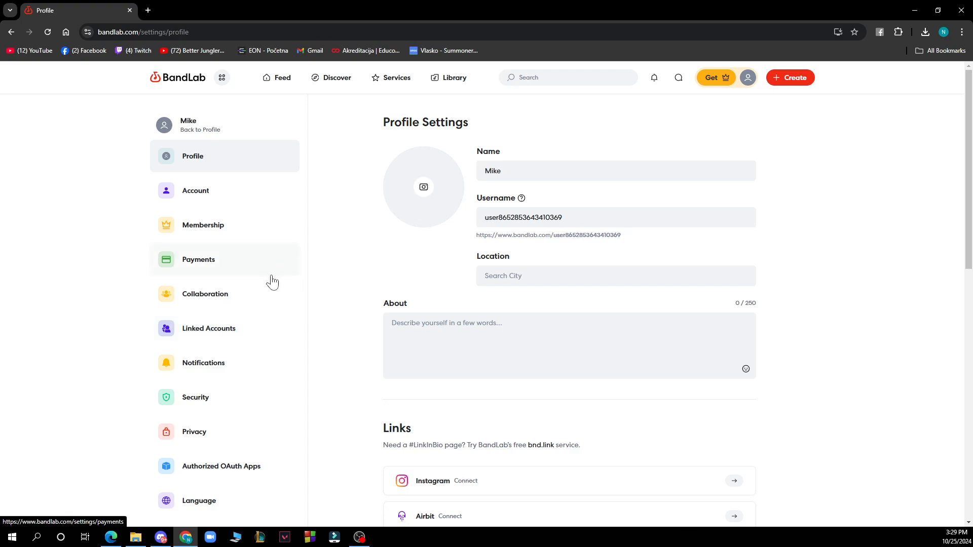
mouse_move(246, 325)
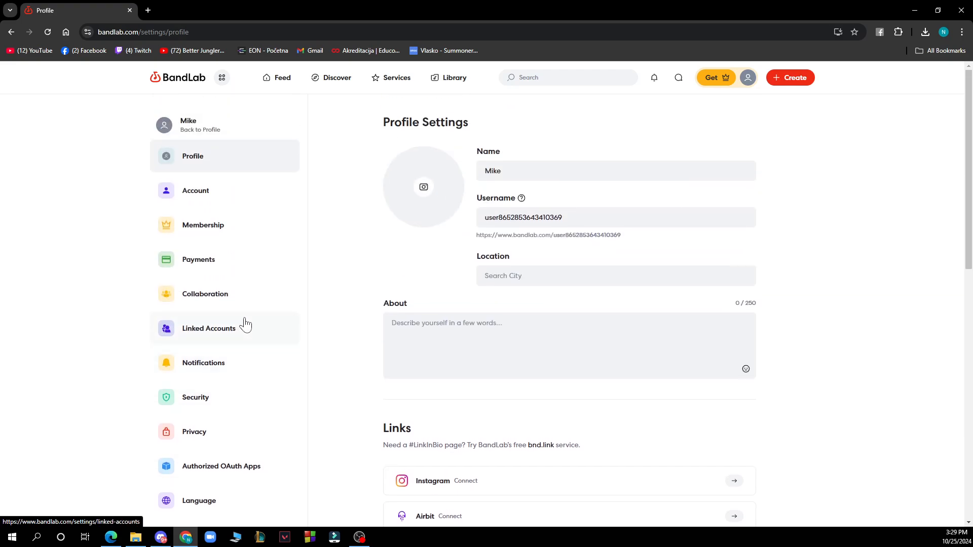
mouse_move(111, 312)
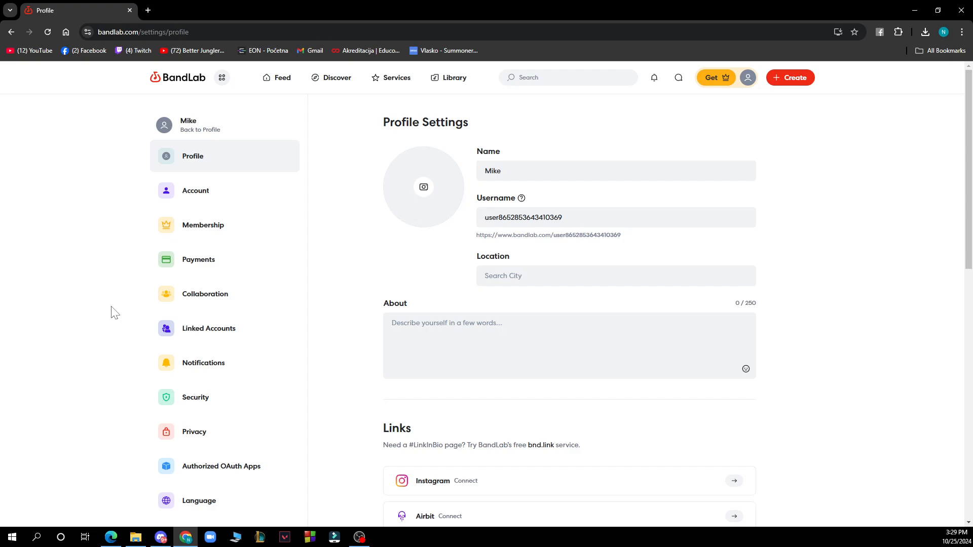
Switch to the Membership section in the Settings sidebar
click(203, 225)
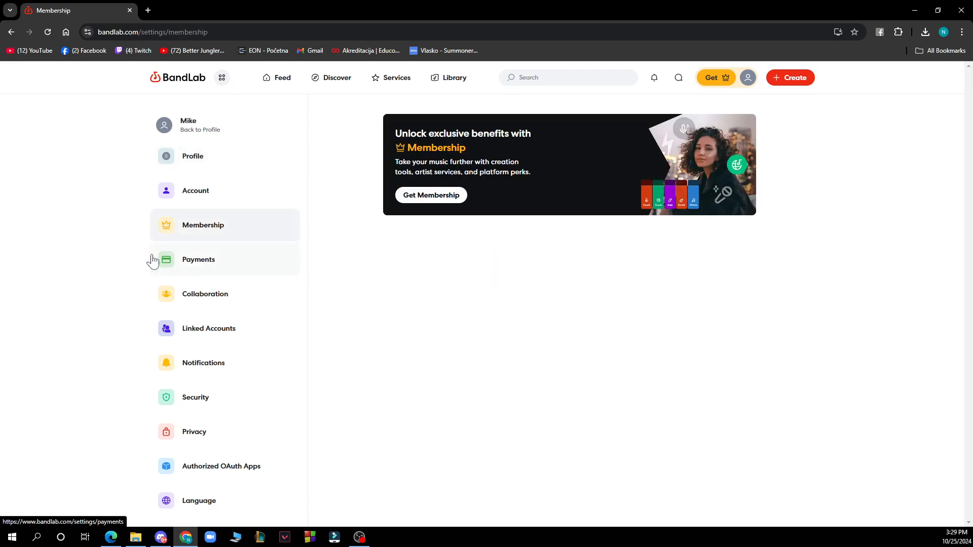